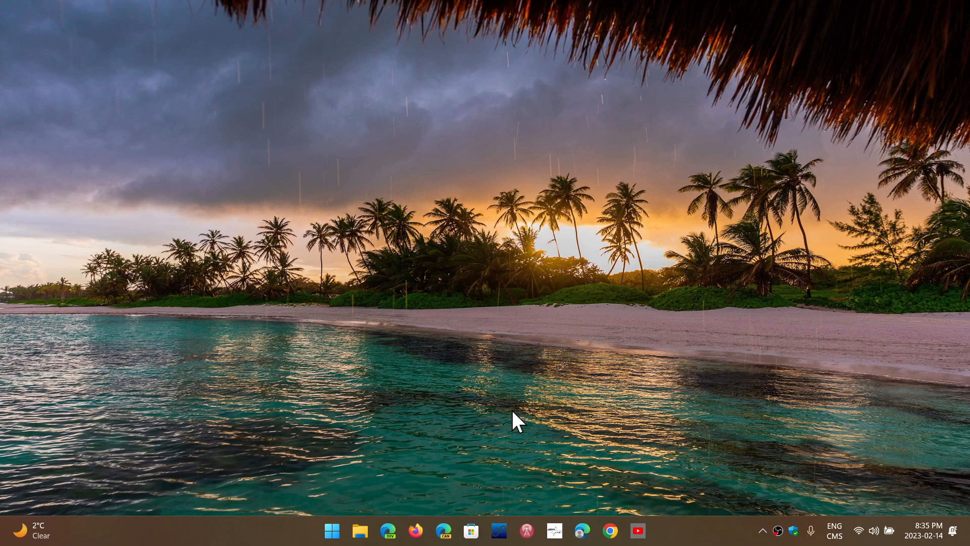
{"action": "mouse_move", "coordinate": [577, 503]}
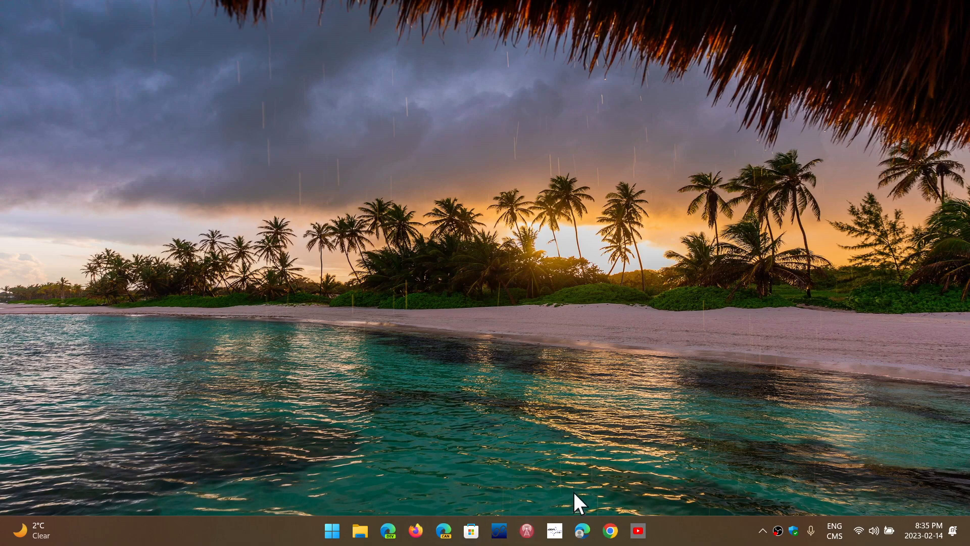
Step: Launch Edge from the taskbar and reach About Microsoft Edge via Help and feedback
{"action": "left_click", "coordinate": [582, 530]}
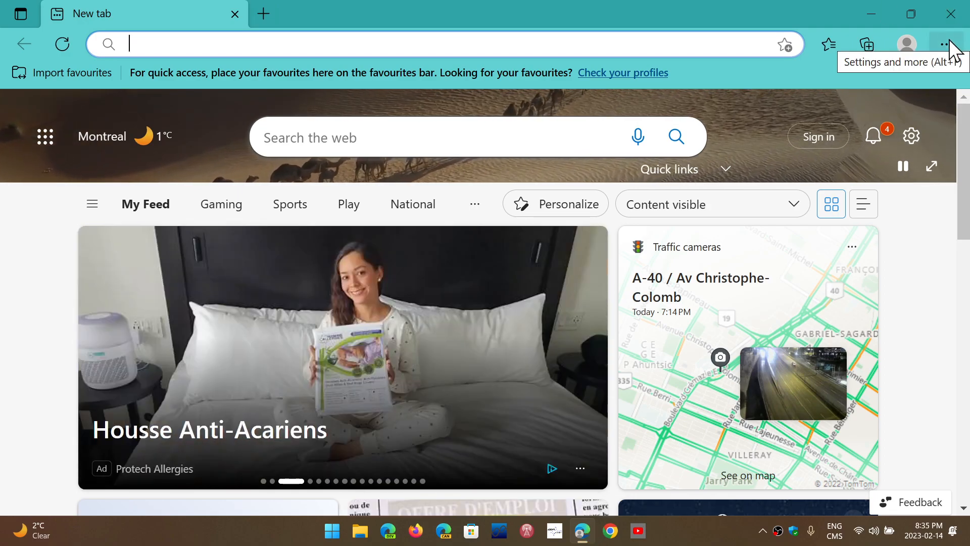
{"action": "left_click", "coordinate": [948, 43]}
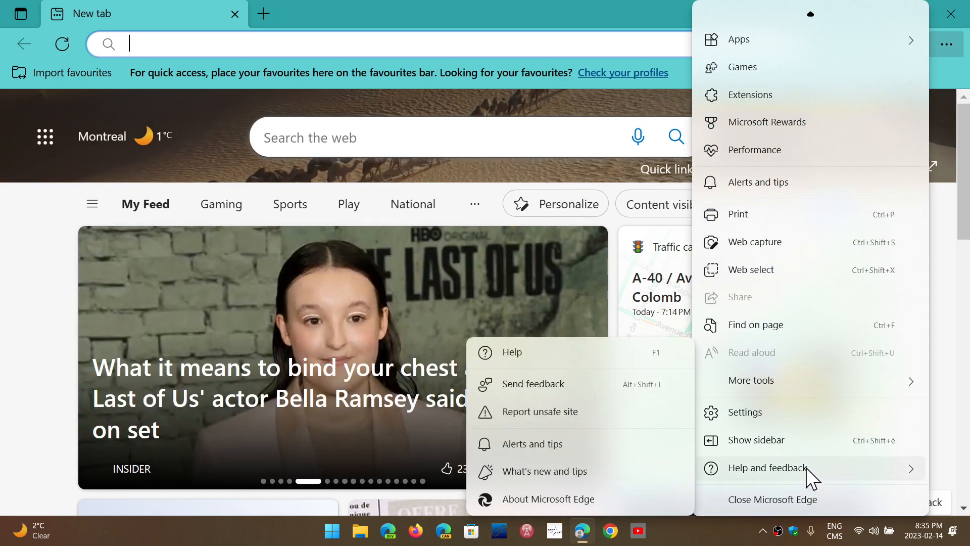
{"action": "left_click", "coordinate": [547, 498]}
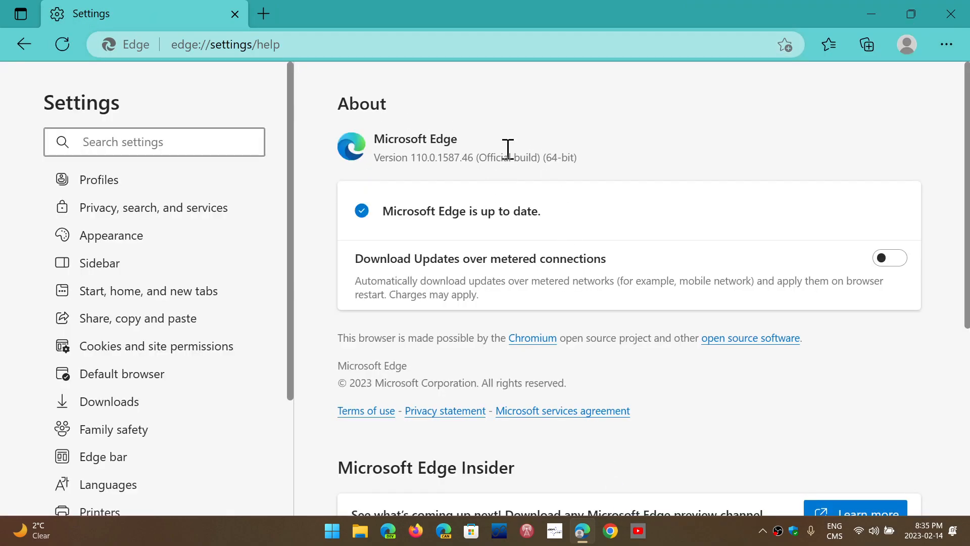
{"action": "mouse_move", "coordinate": [627, 189]}
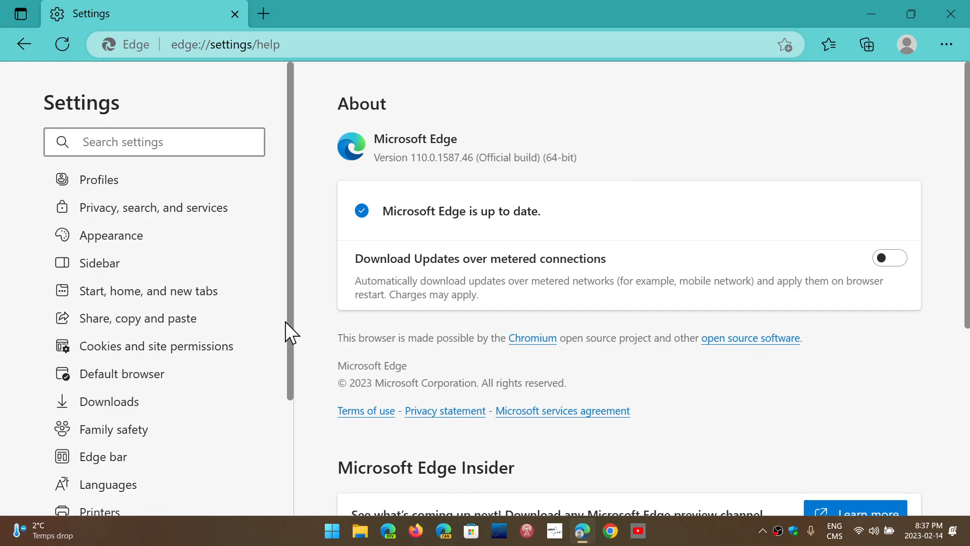
{"action": "mouse_move", "coordinate": [545, 241]}
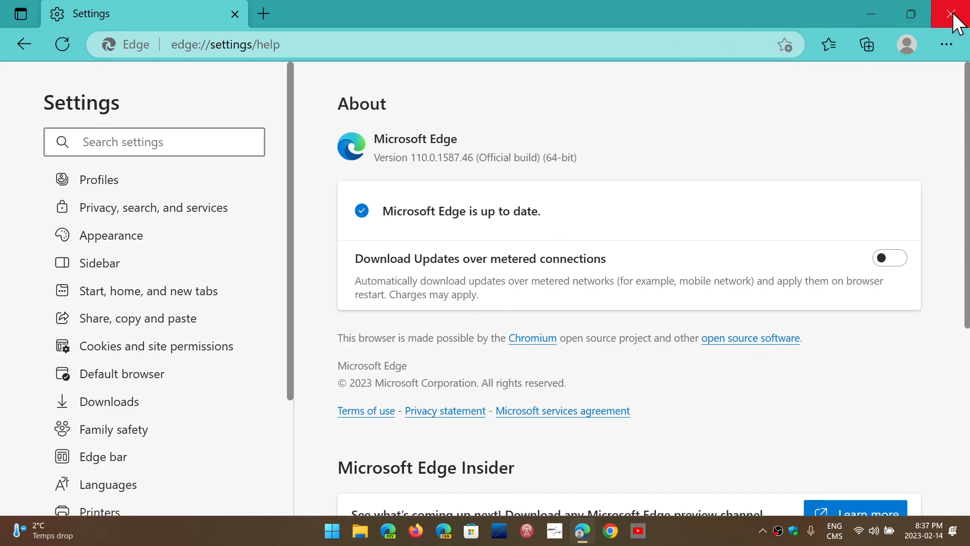
Step: Close Edge and search Windows for 'internet explo', trimming it to 'internet ex'
{"action": "left_click", "coordinate": [956, 13]}
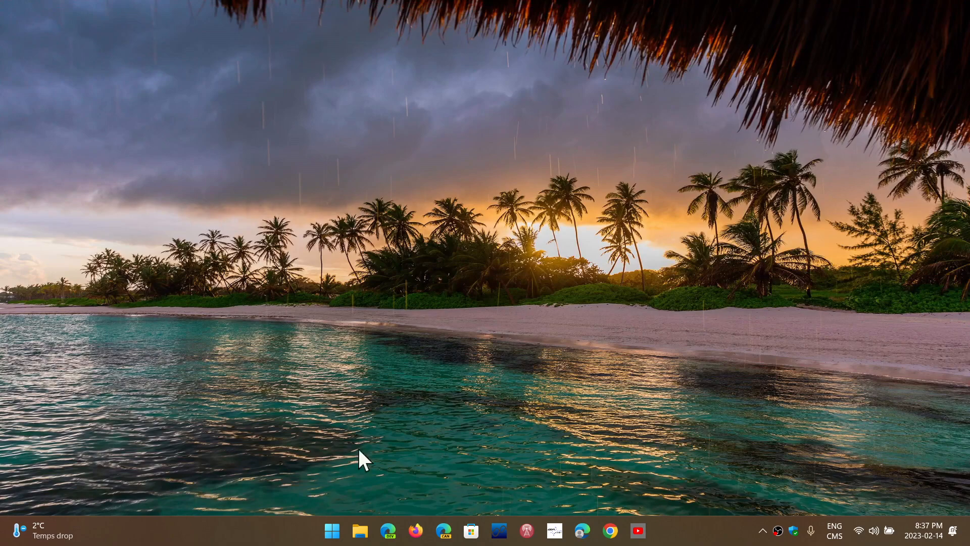
{"action": "left_click", "coordinate": [332, 530]}
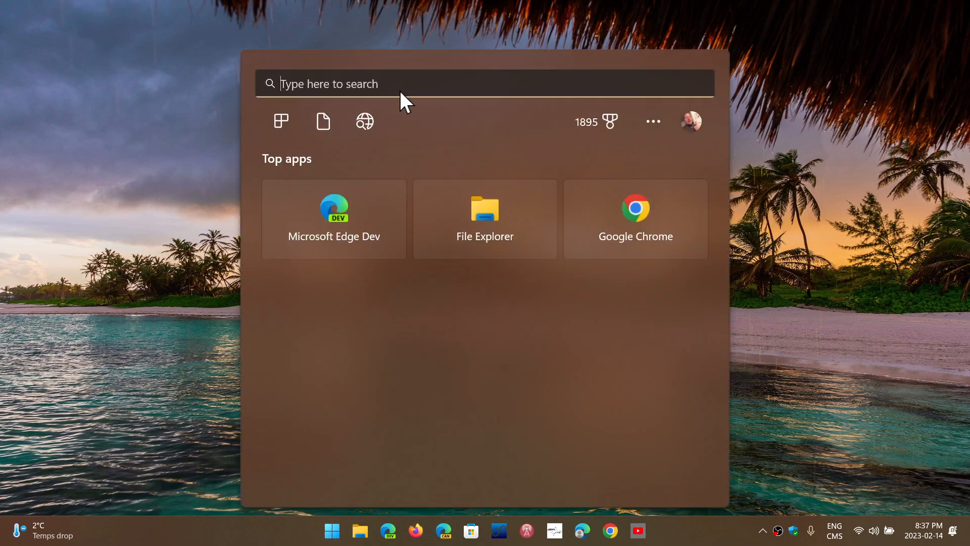
{"action": "type", "text": "internet explorer"}
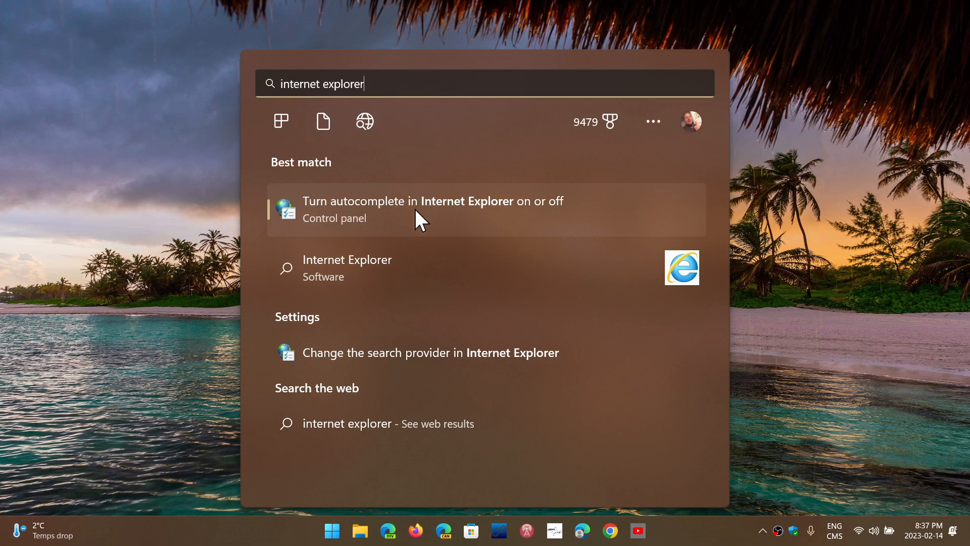
{"action": "key", "text": "Backspace"}
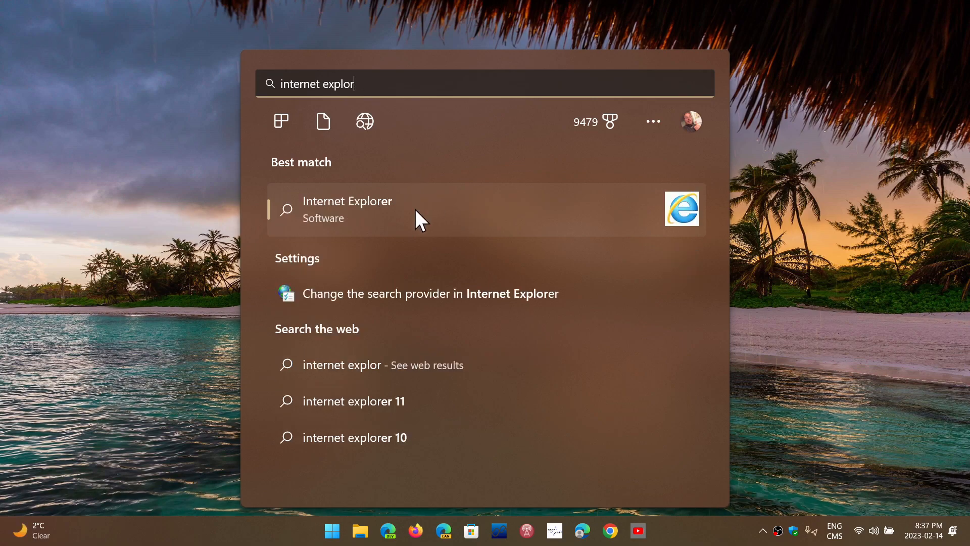
{"action": "key", "text": "Backspace"}
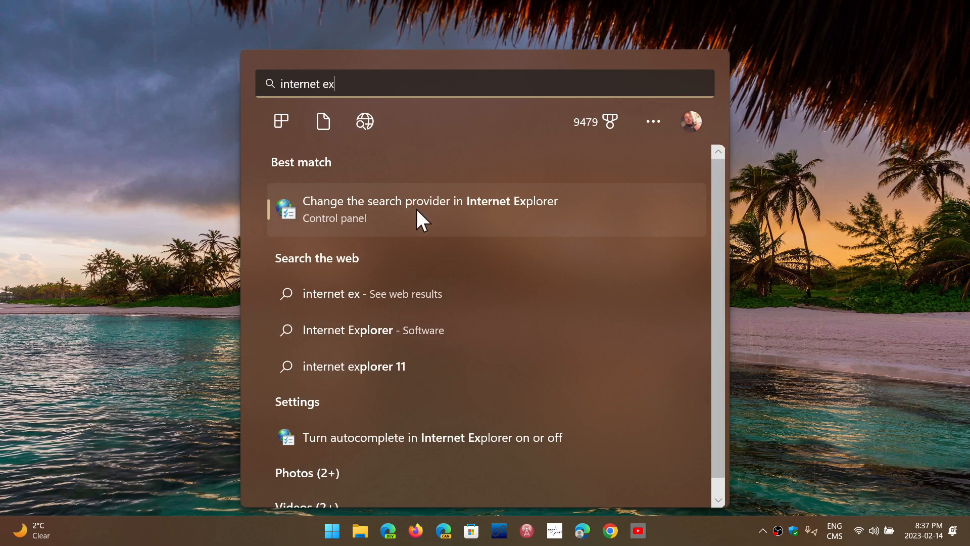
Step: Open Internet Properties from the search-provider result, view General, then close it
{"action": "left_click", "coordinate": [430, 209]}
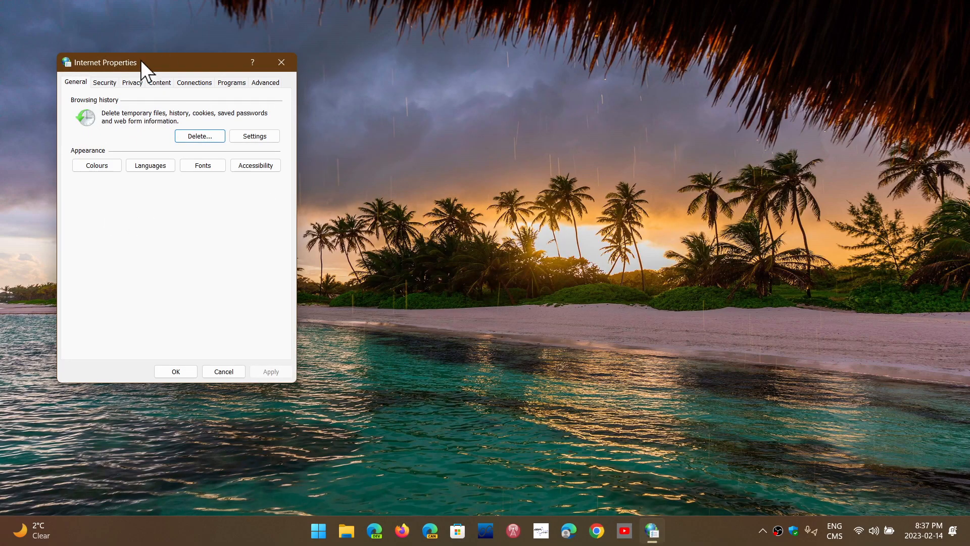
{"action": "mouse_move", "coordinate": [599, 227]}
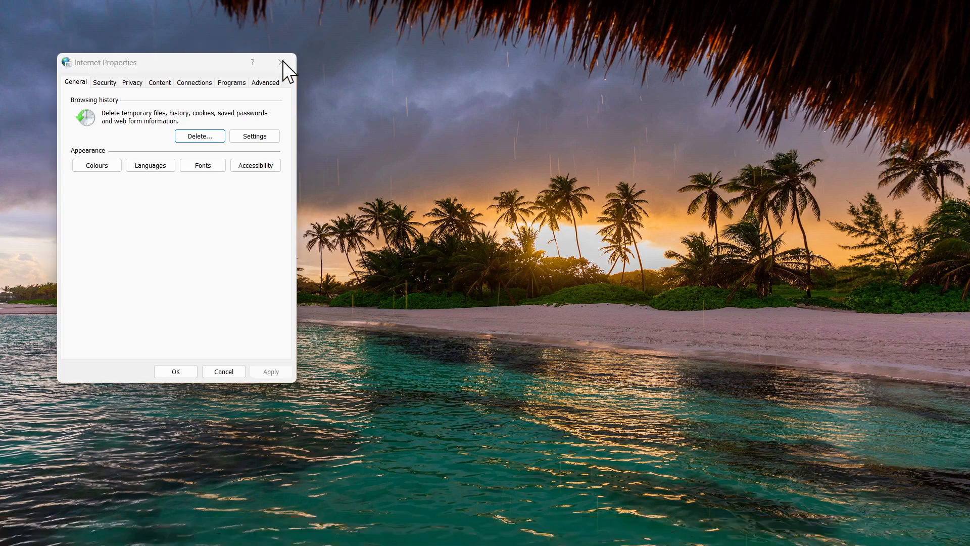
{"action": "left_click", "coordinate": [283, 63]}
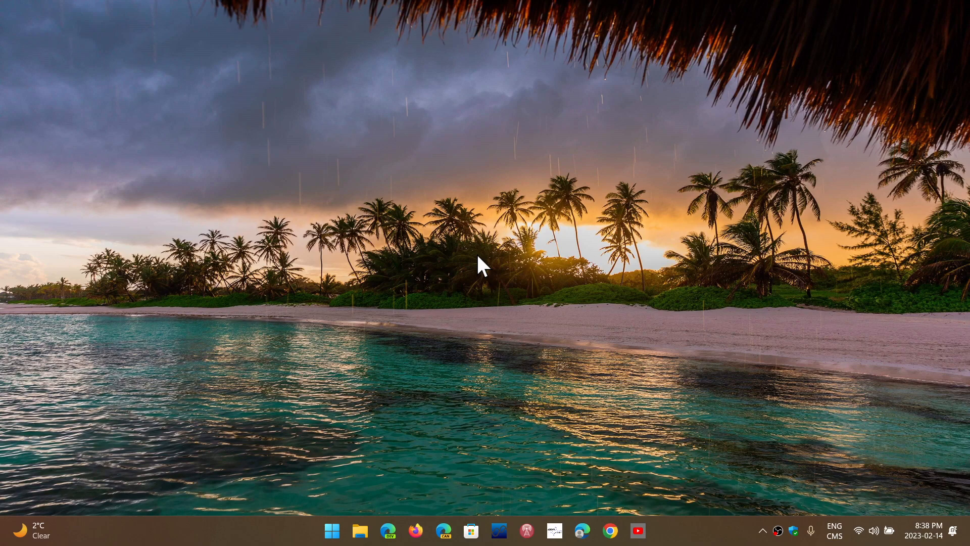
{"action": "mouse_move", "coordinate": [592, 501]}
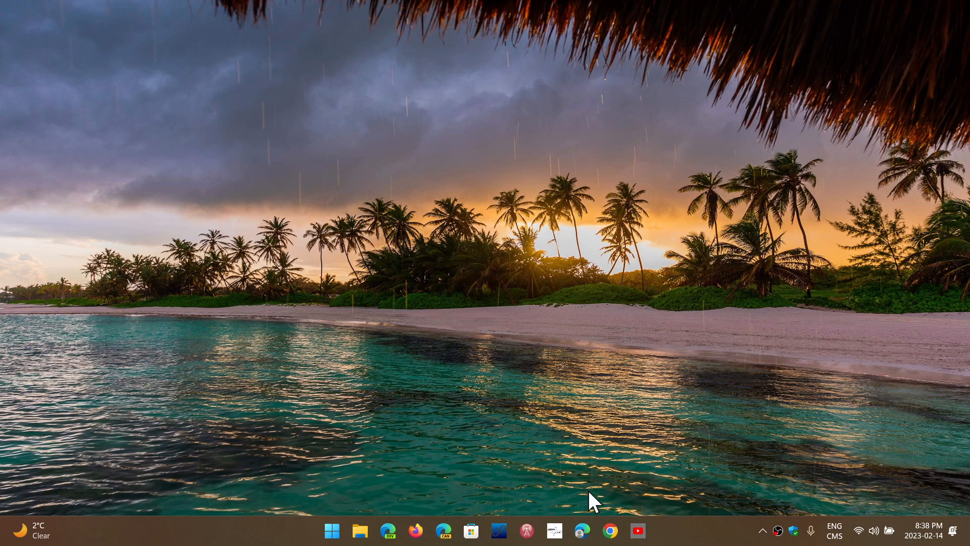
Step: Relaunch Microsoft Edge from the taskbar onto its new tab page
{"action": "left_click", "coordinate": [582, 530]}
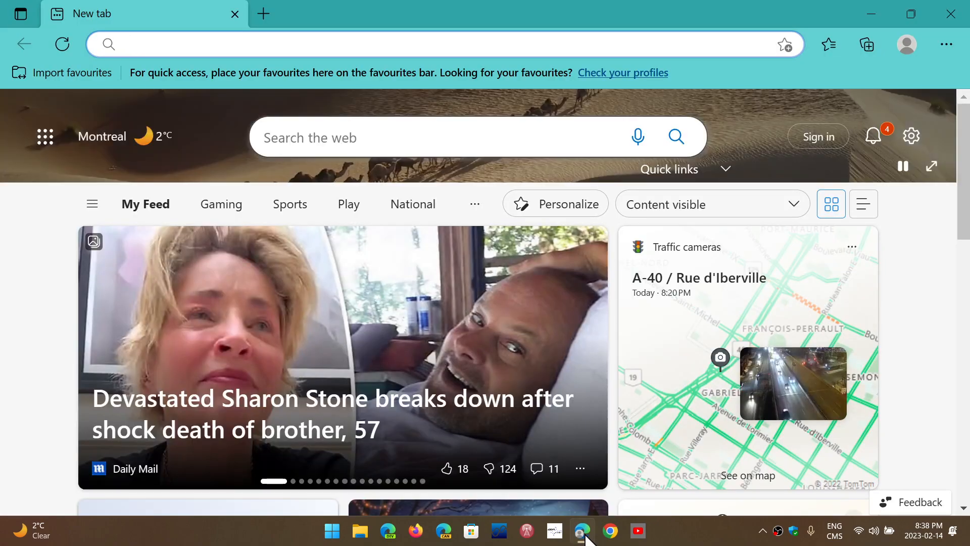
{"action": "mouse_move", "coordinate": [741, 97]}
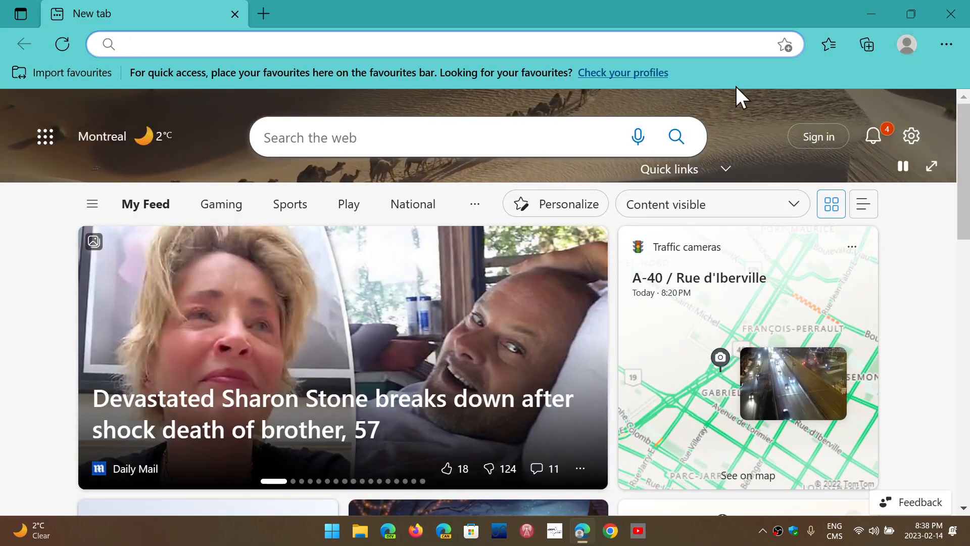